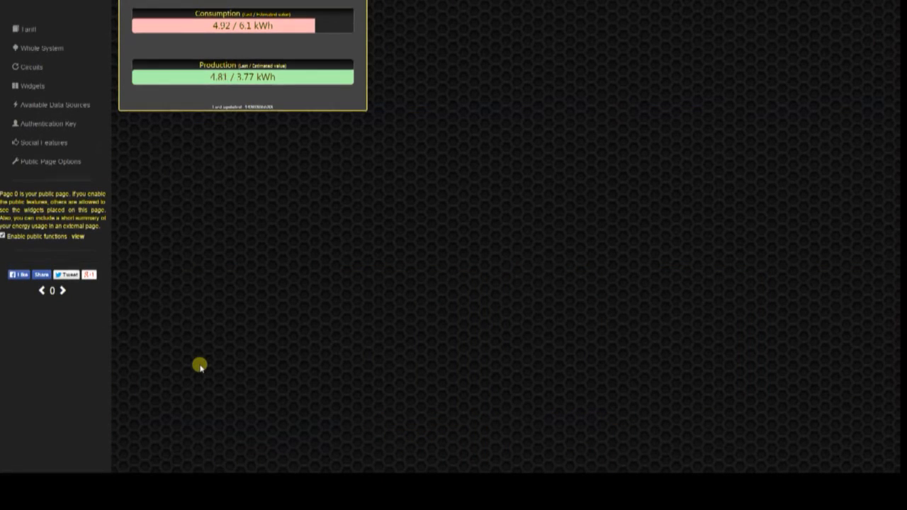
pyautogui.moveTo(204, 366)
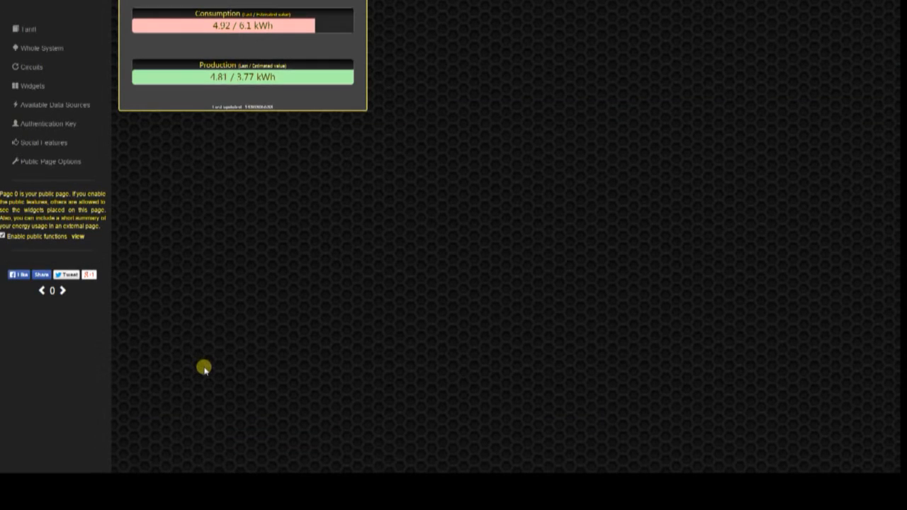
pyautogui.moveTo(204, 366)
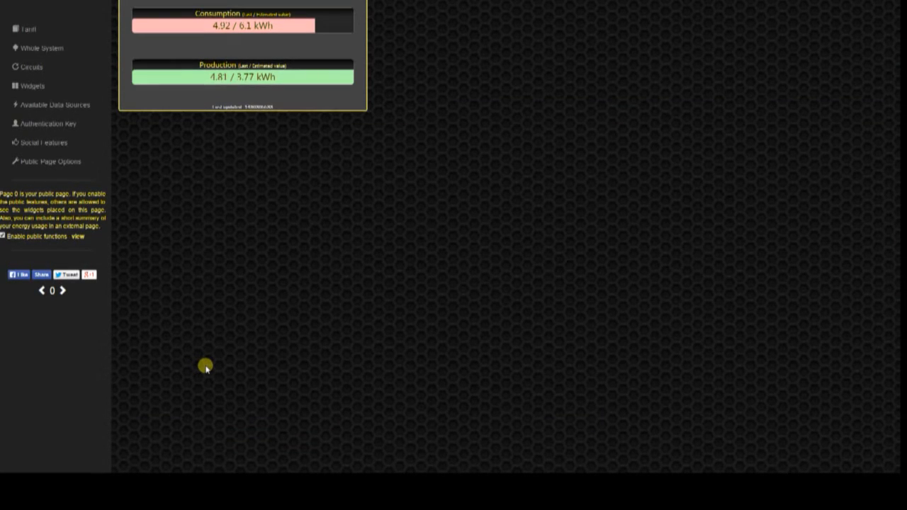
# - Page from the empty public page to page 1, briefly visiting page 2, then expand the tariff schedule
pyautogui.click(63, 291)
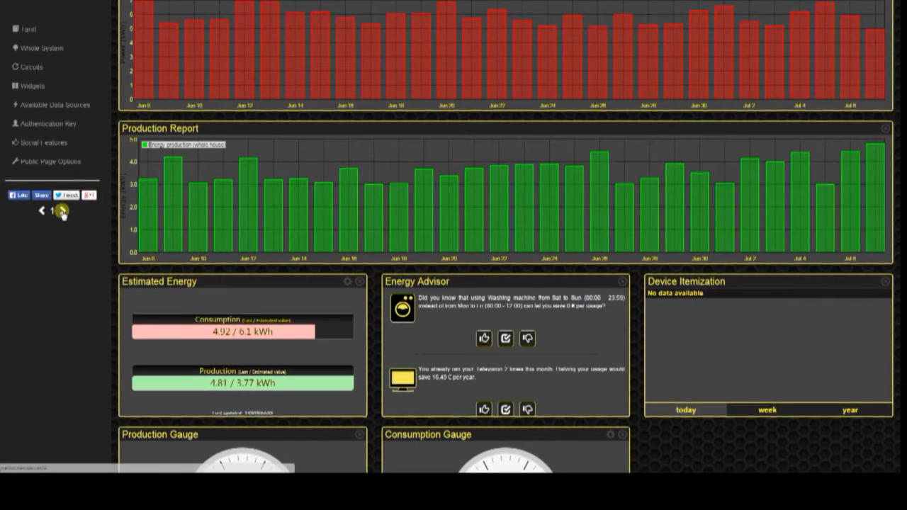
pyautogui.click(63, 210)
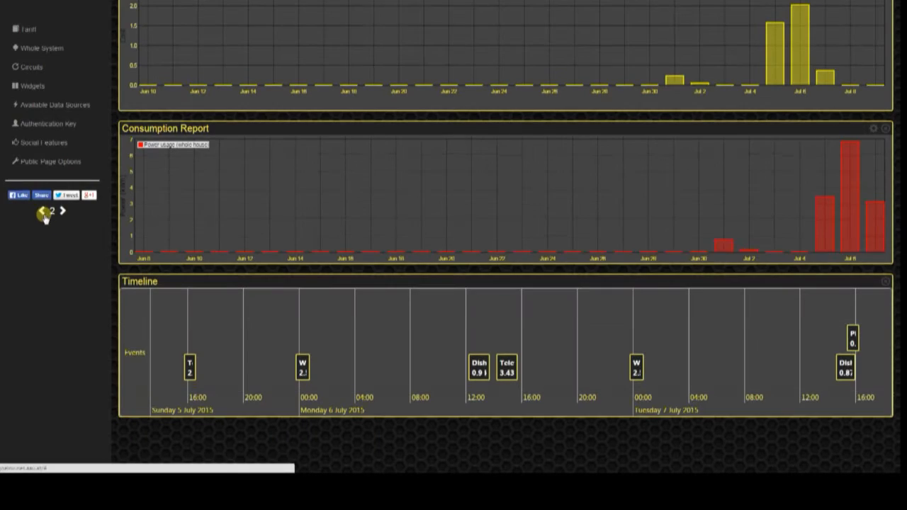
pyautogui.click(40, 213)
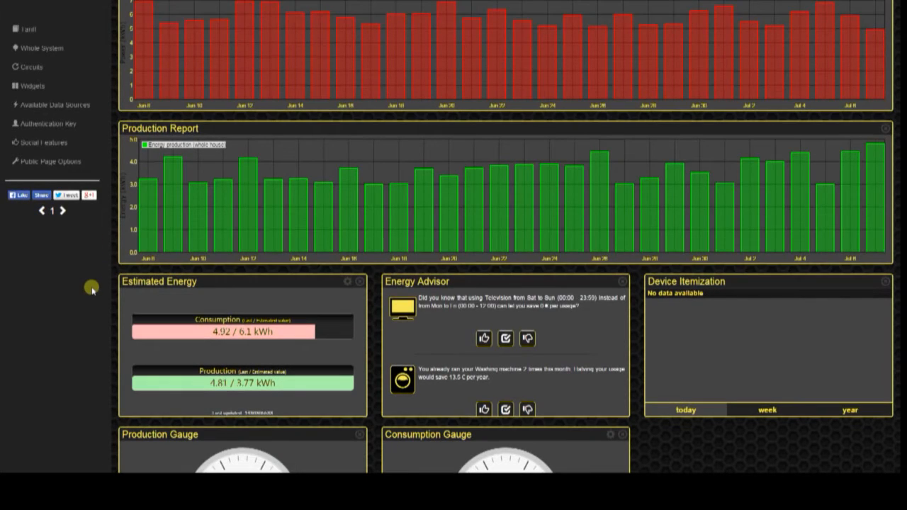
pyautogui.moveTo(73, 289)
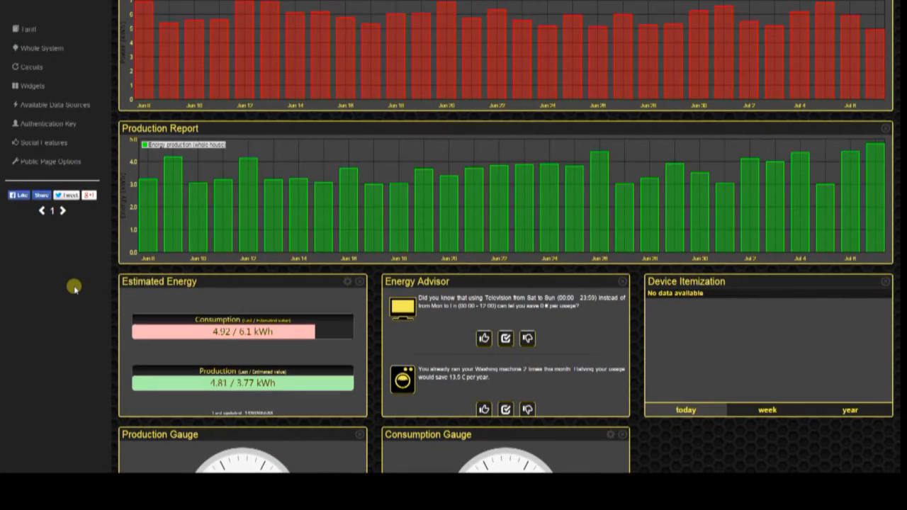
pyautogui.click(30, 28)
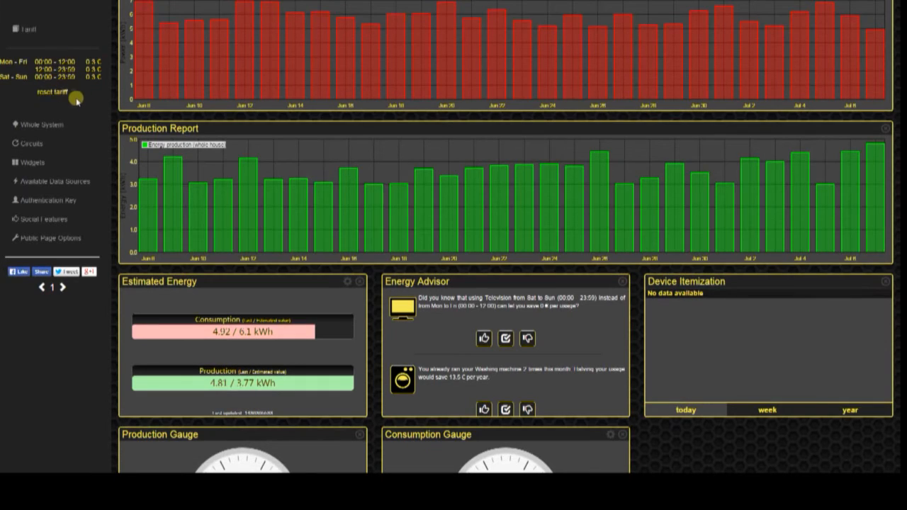
pyautogui.moveTo(34, 56)
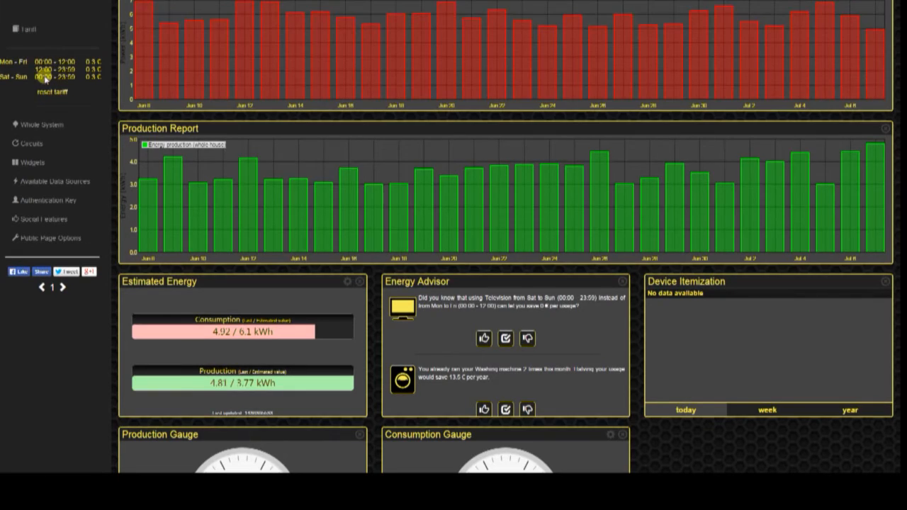
pyautogui.moveTo(59, 90)
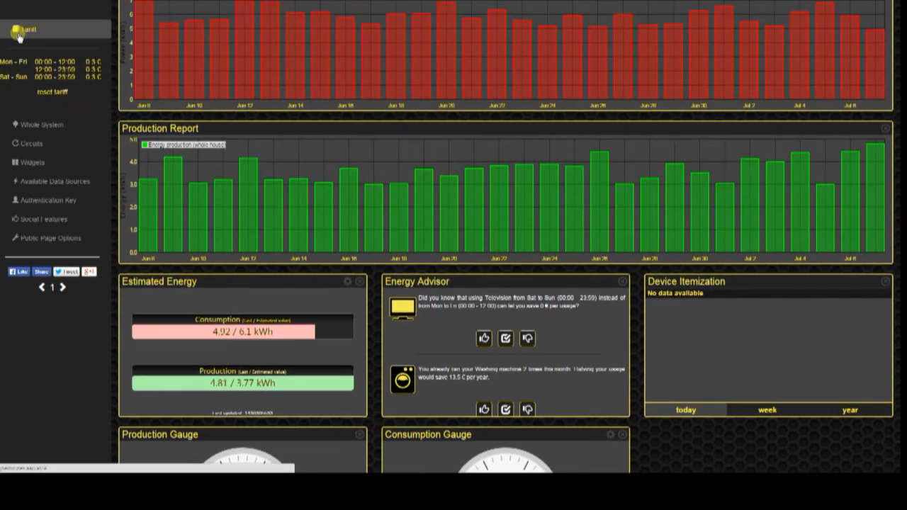
pyautogui.moveTo(453, 20)
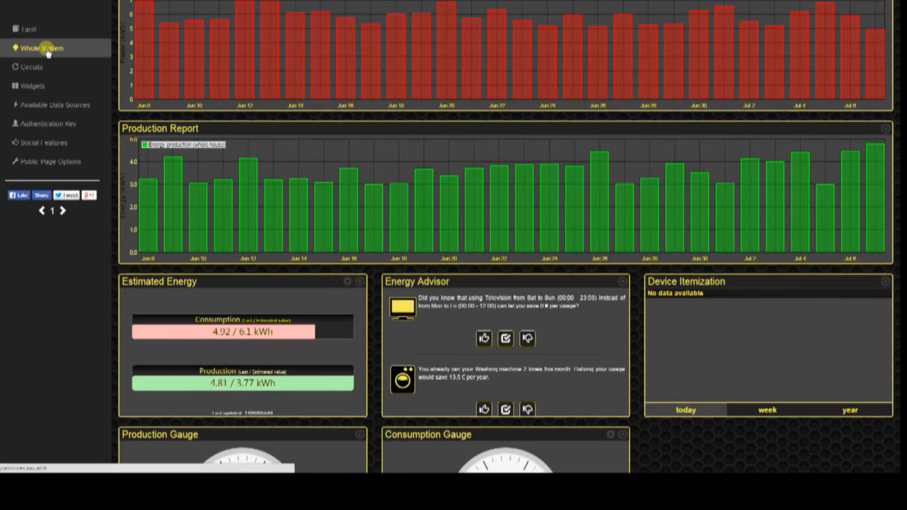
pyautogui.click(40, 48)
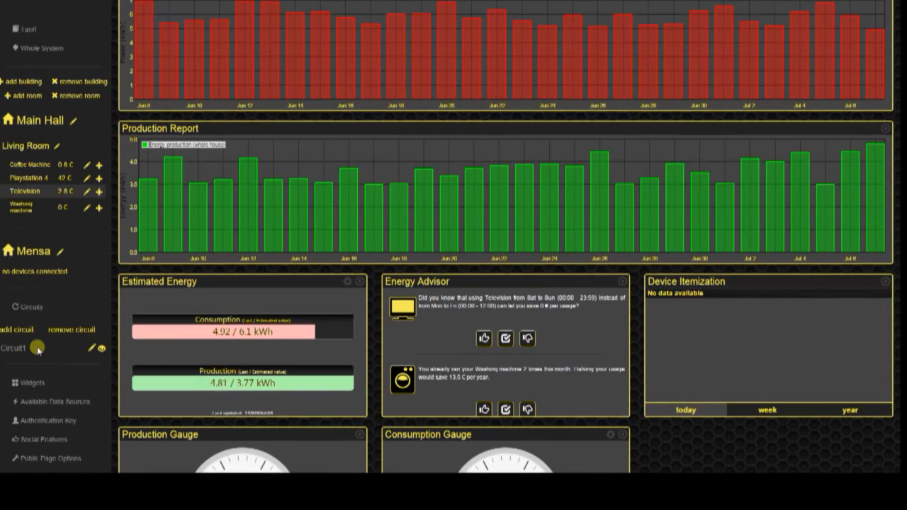
pyautogui.moveTo(44, 277)
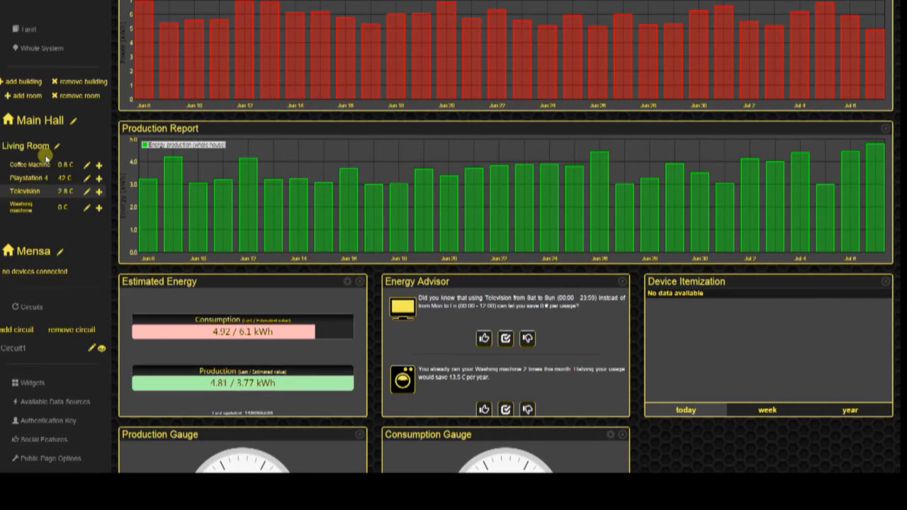
pyautogui.moveTo(31, 165)
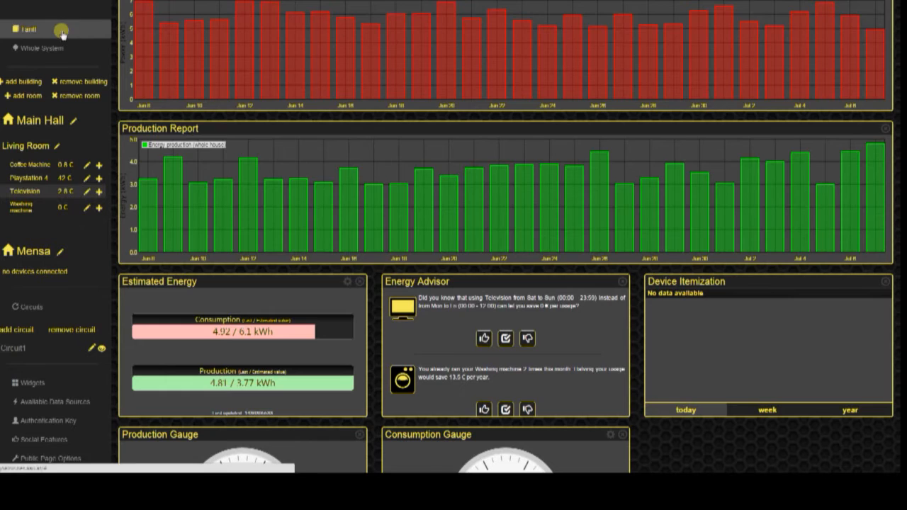
pyautogui.moveTo(102, 190)
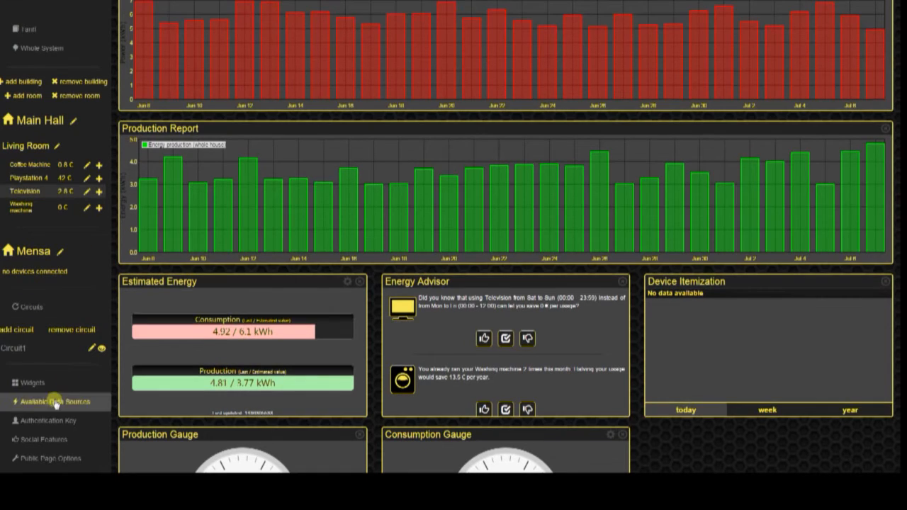
# - Expand Available Data Sources to show aggregated meter, disaggregated submeter sensing and CSV upload
pyautogui.click(44, 401)
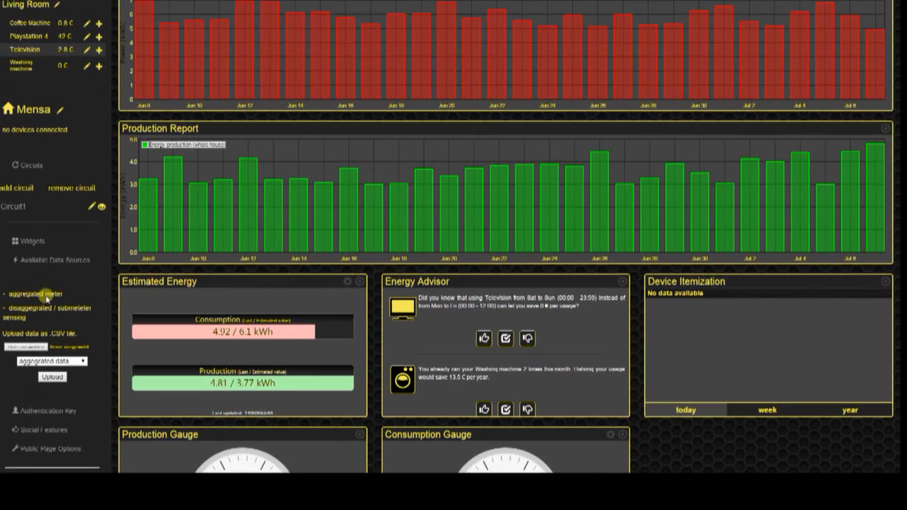
pyautogui.moveTo(68, 313)
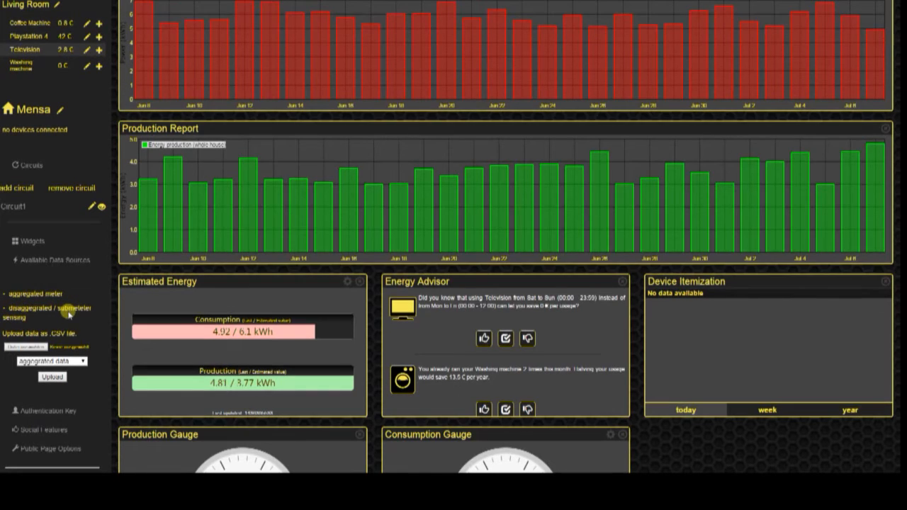
pyautogui.moveTo(68, 324)
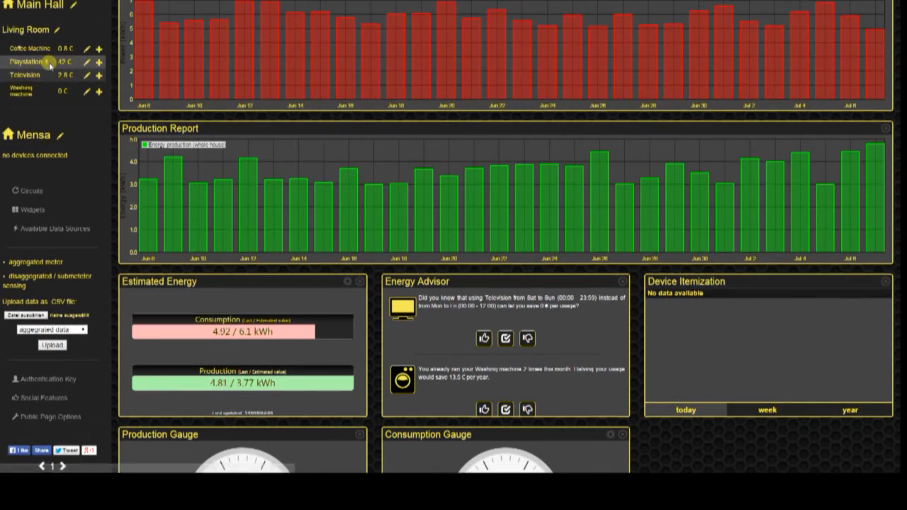
pyautogui.scroll(-3)
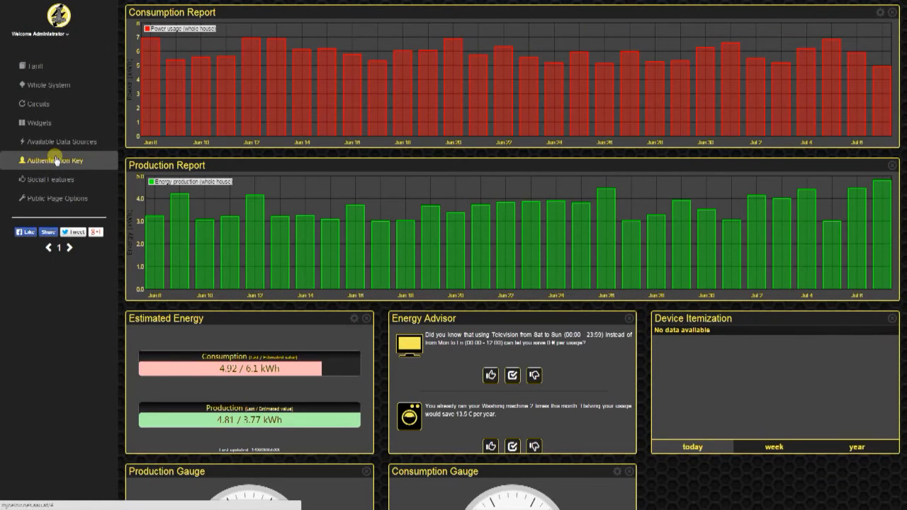
pyautogui.click(53, 160)
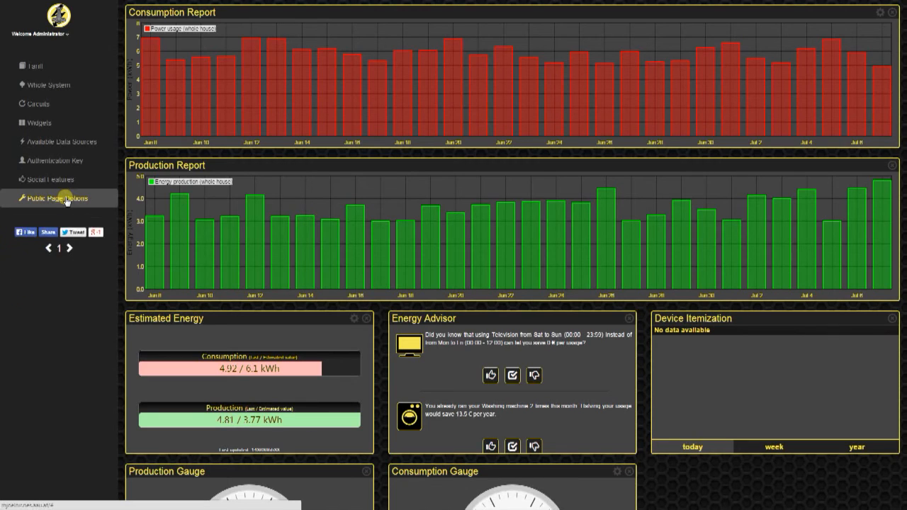
pyautogui.moveTo(49, 178)
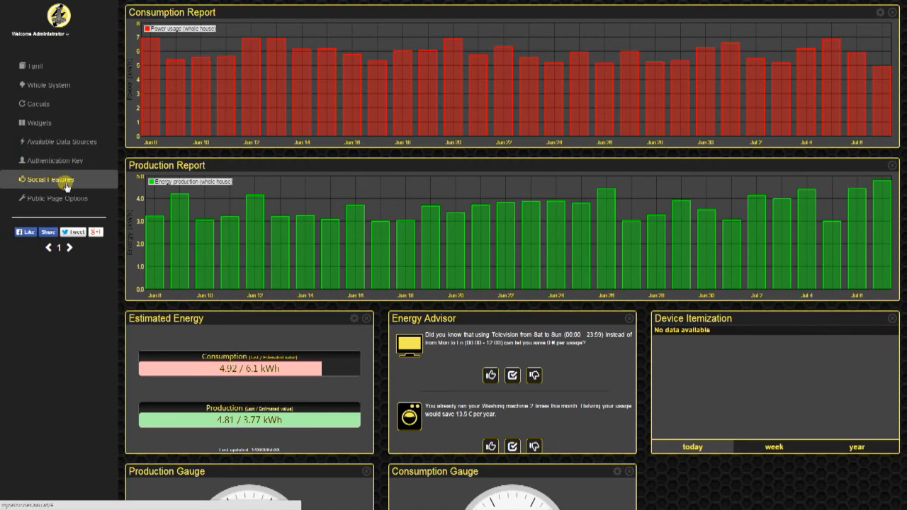
# - Expand Social Features, revealing the 'Include Mjölnir into your webpage' option
pyautogui.click(48, 178)
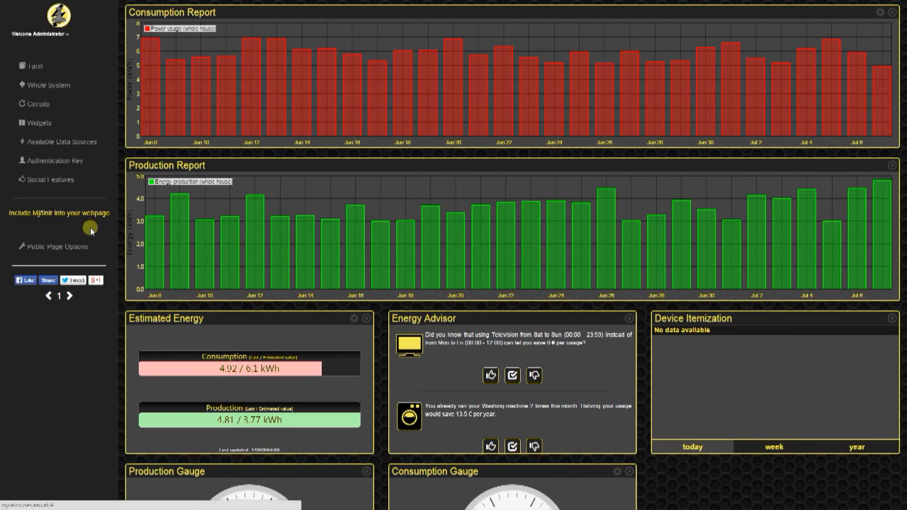
pyautogui.moveTo(96, 226)
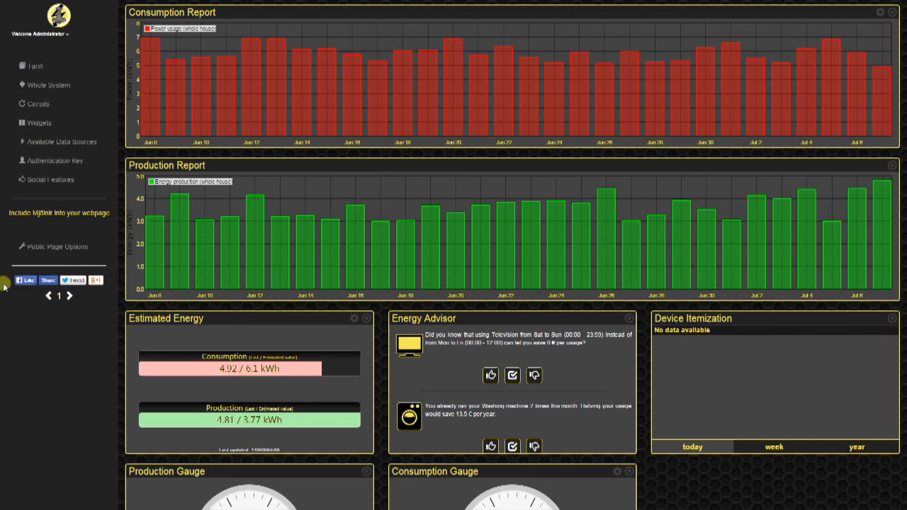
pyautogui.moveTo(110, 376)
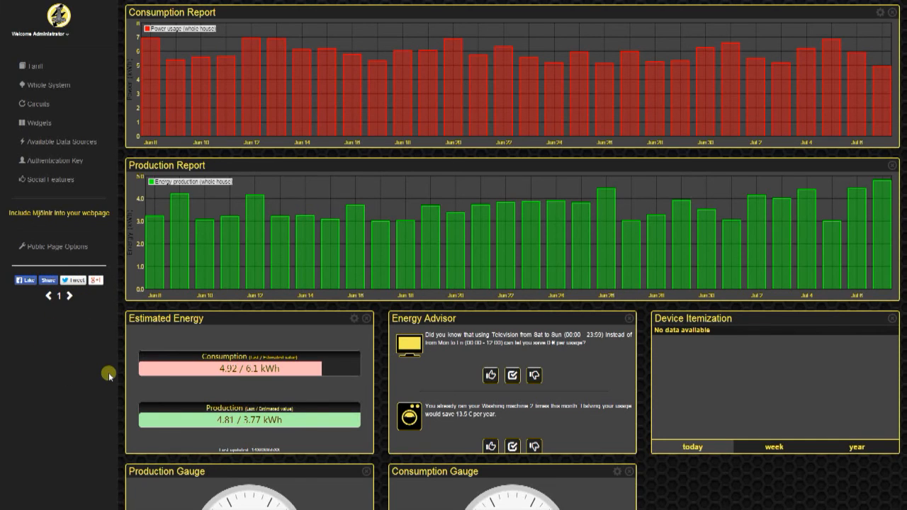